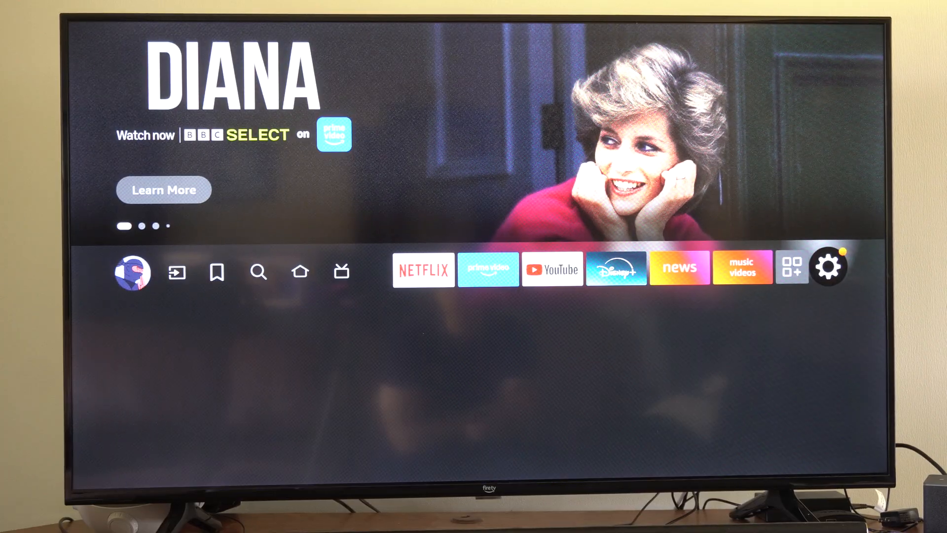
Enter the Fire TV Settings menu from the home screen's gear icon
click(828, 270)
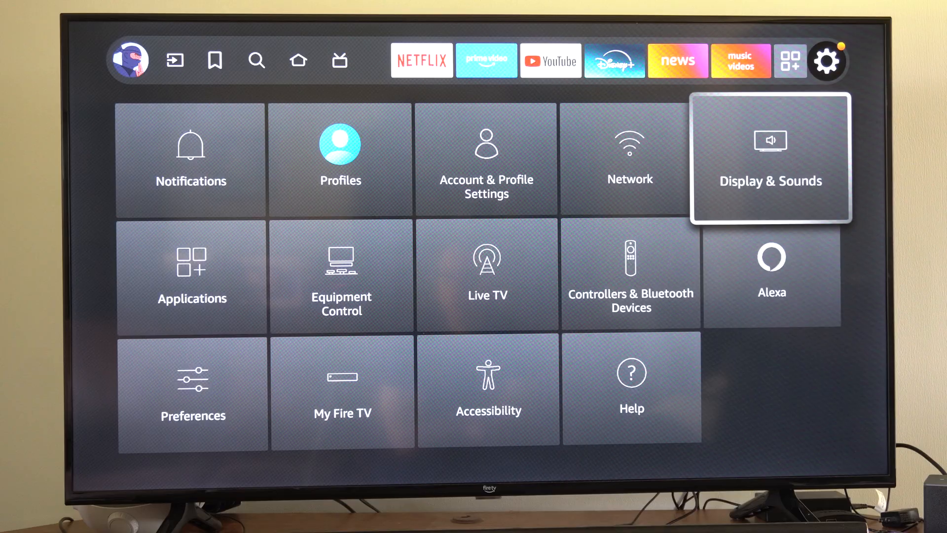
Go into Display & Sounds and its Display options showing Video Resolution
click(770, 163)
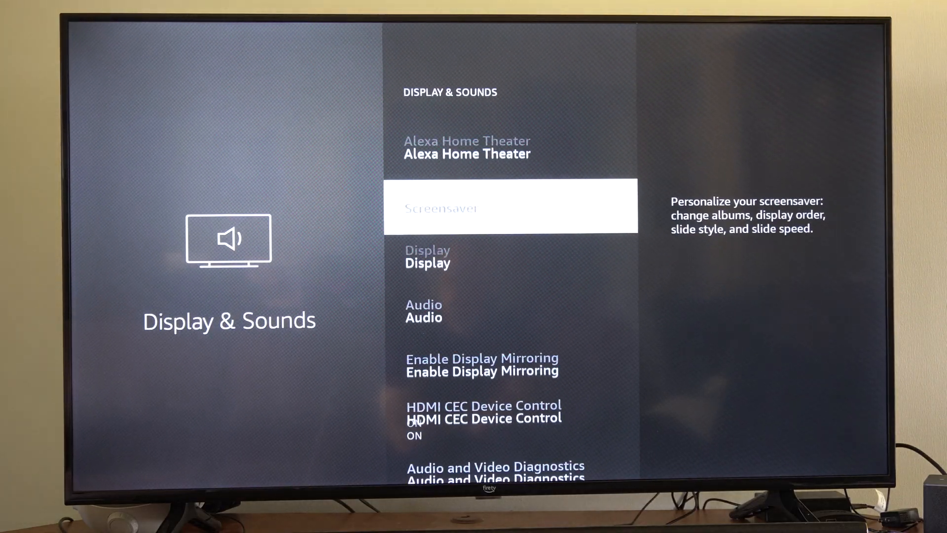
click(428, 257)
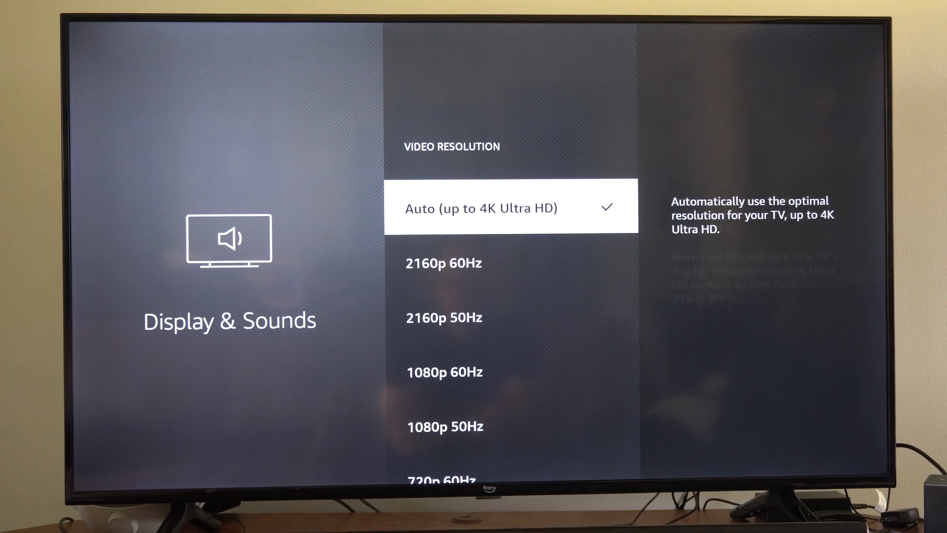
Browse fixed resolutions like 2160p 50Hz and return to Auto (up to 4K Ultra HD)
key(Down)
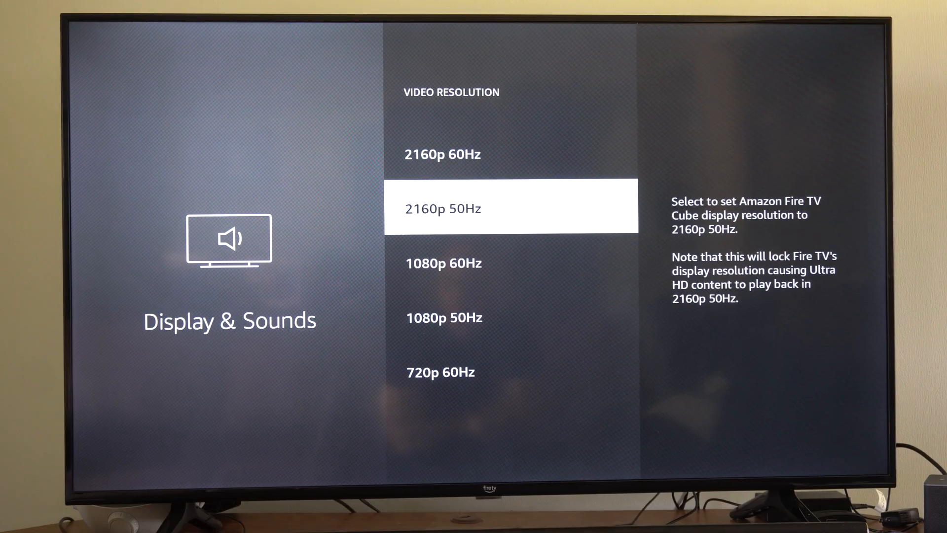
key(Up)
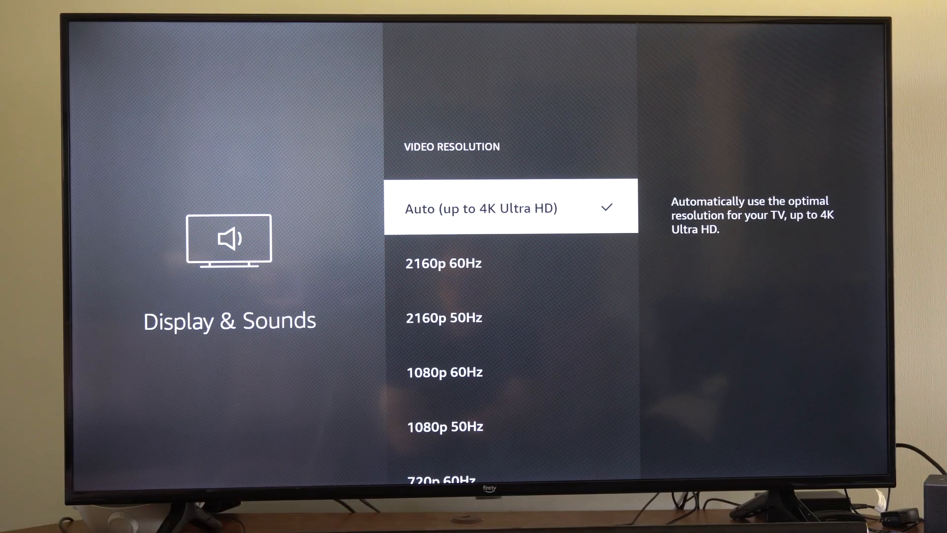